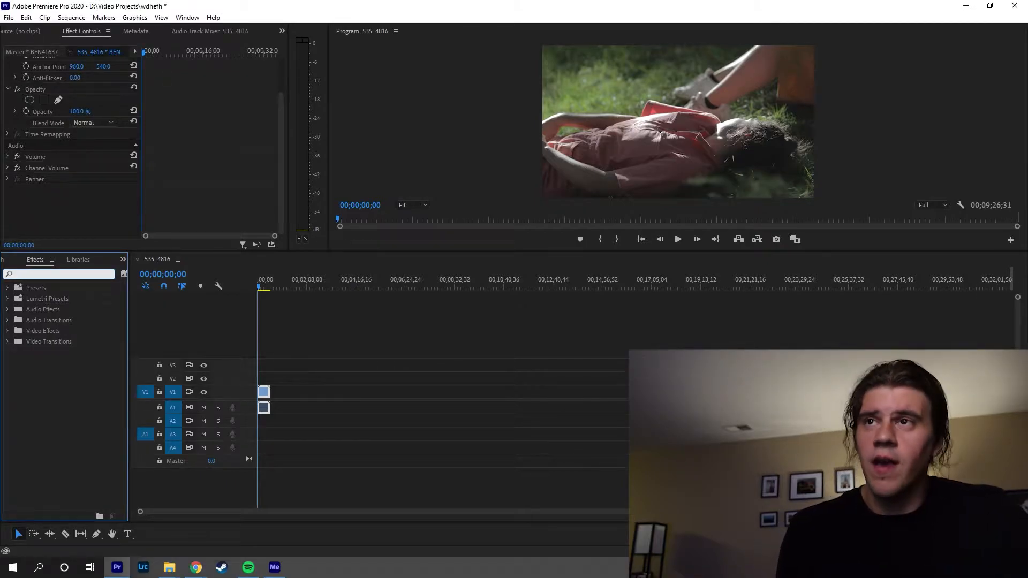
- Search 'color' in the Effects panel to locate the Tint colour correction effect
type("color")
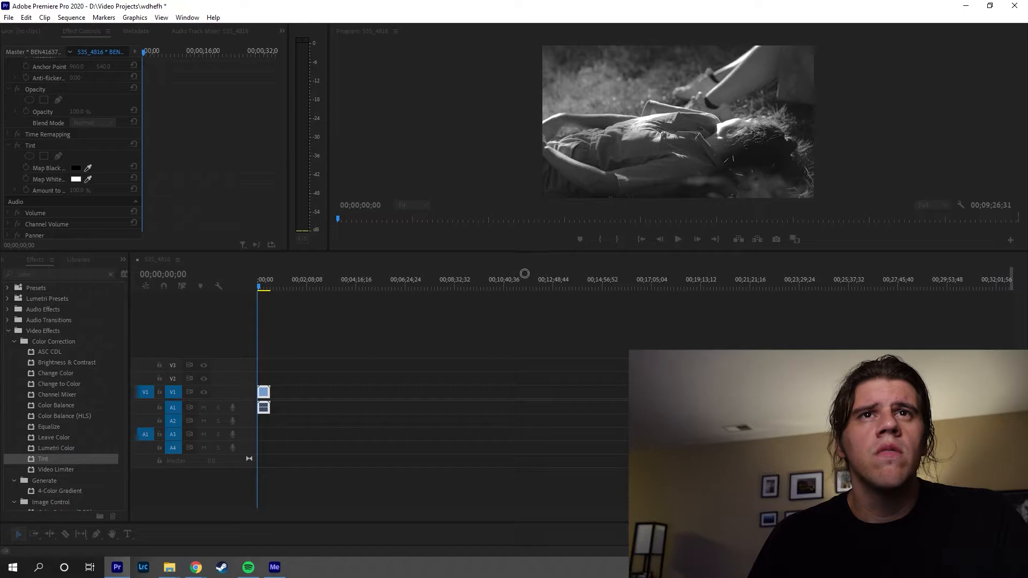
mouse_move(542, 291)
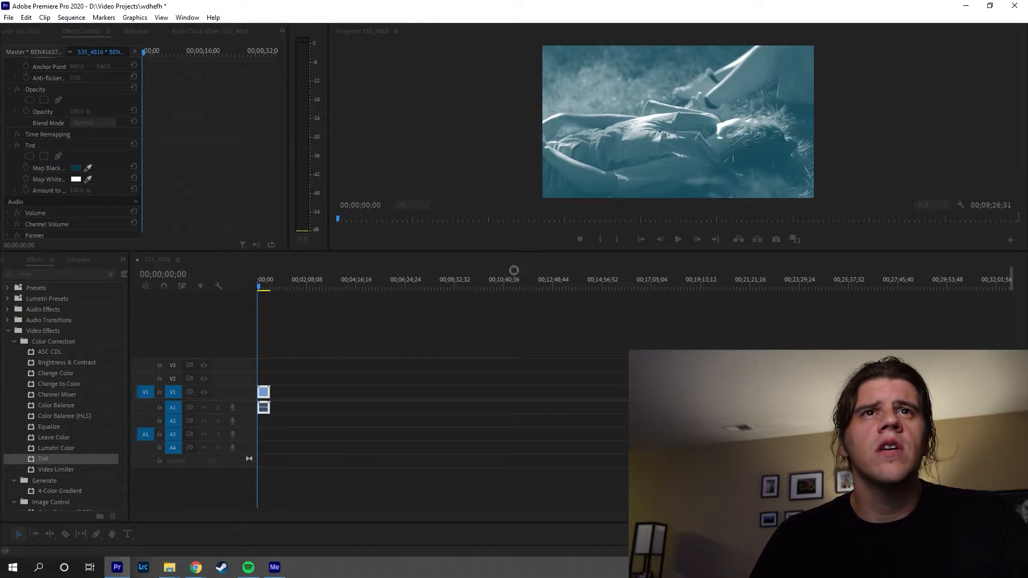
mouse_move(503, 343)
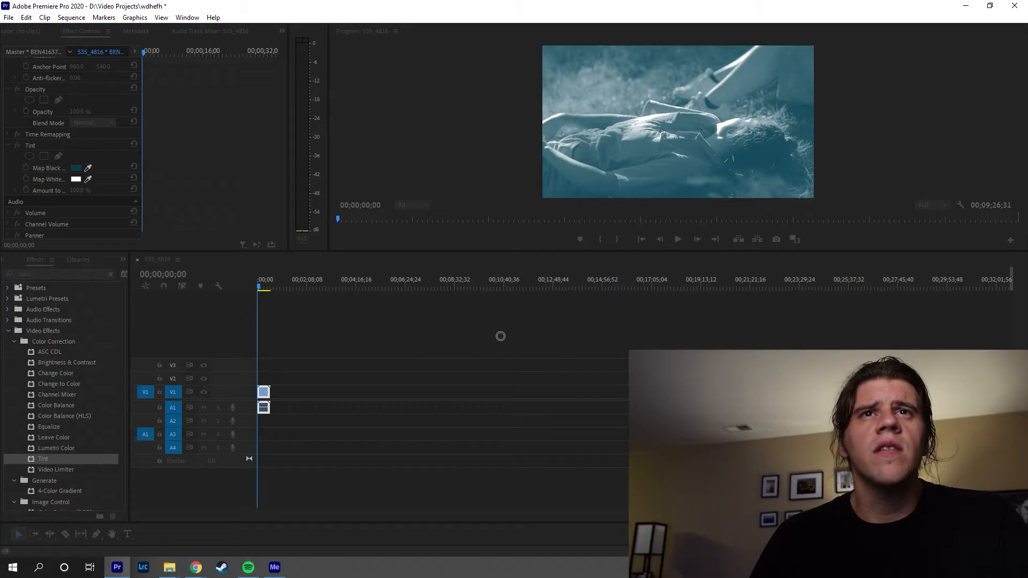
- Begin remapping the Tint effect's Map White To swatch toward an orange highlight colour
left_click(76, 179)
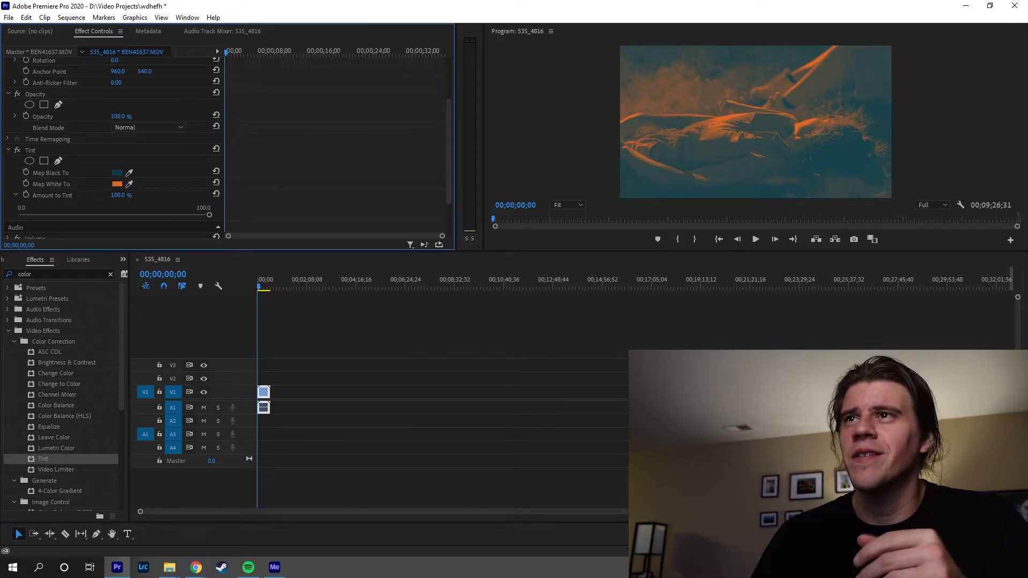
- Lower Amount to Tint to 37.1% for a subtle teal-and-orange look and save the project
left_click_drag(210, 214, 183, 214)
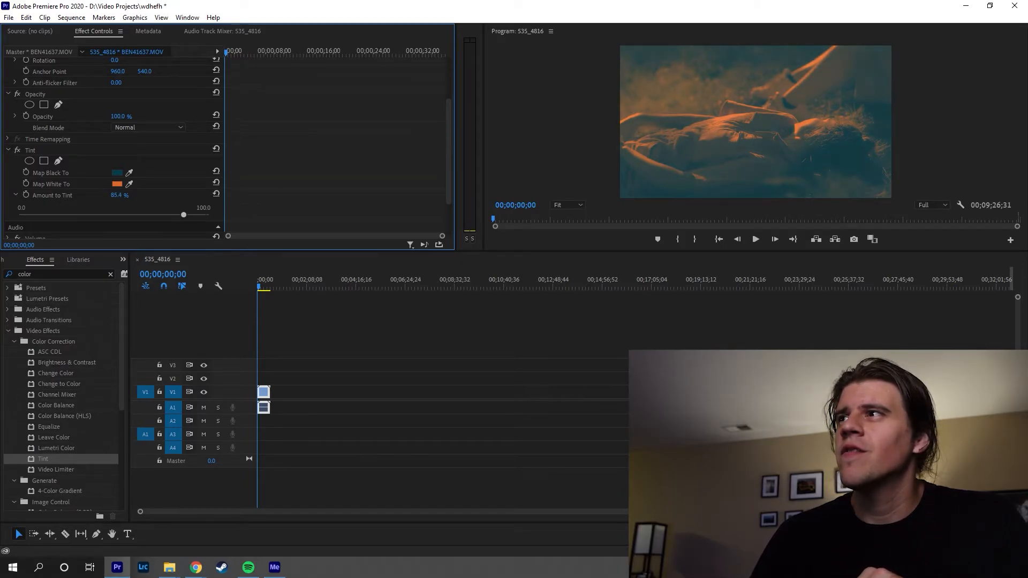
left_click_drag(183, 215, 98, 215)
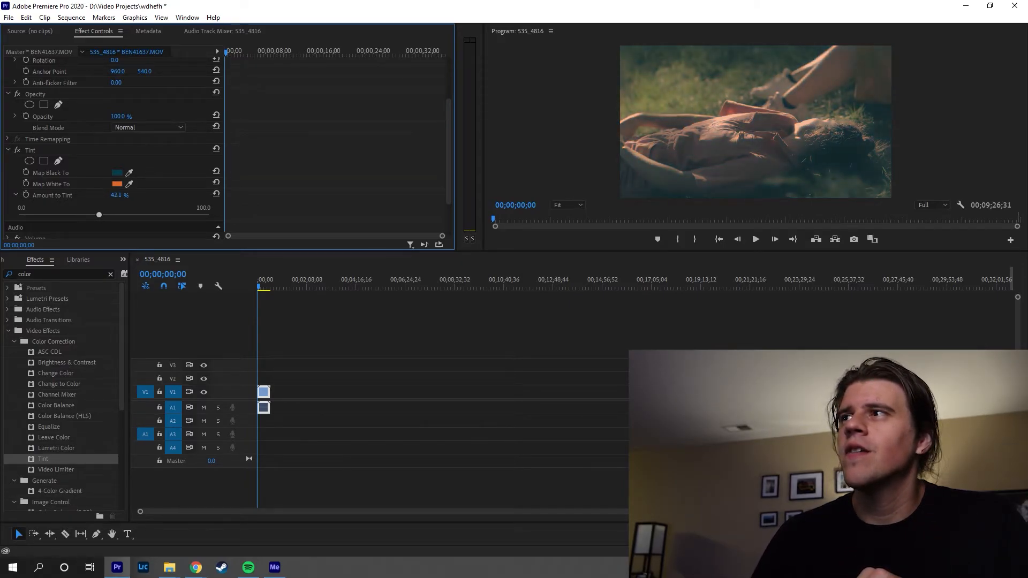
left_click_drag(98, 214, 90, 214)
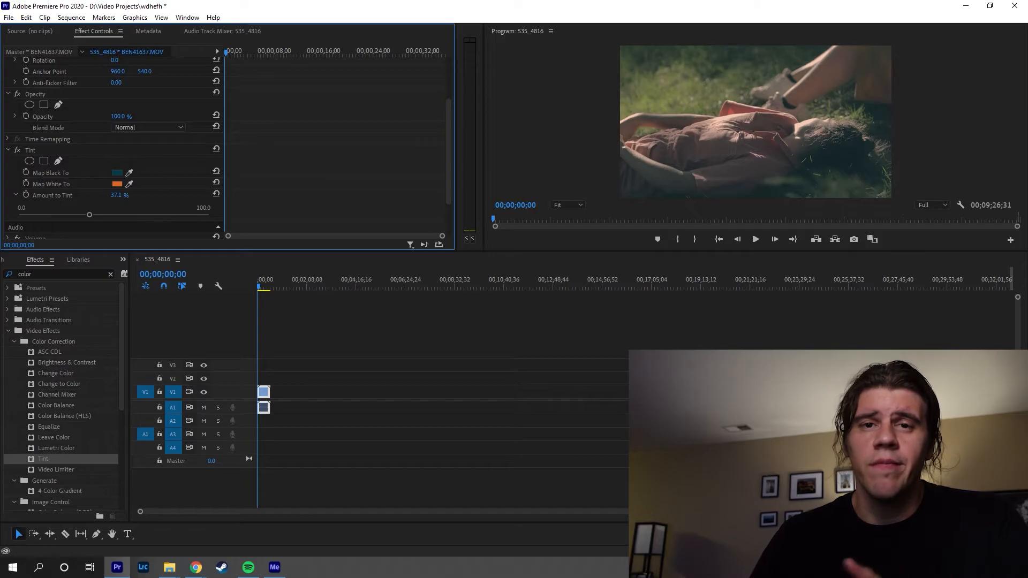
key("ctrl+s")
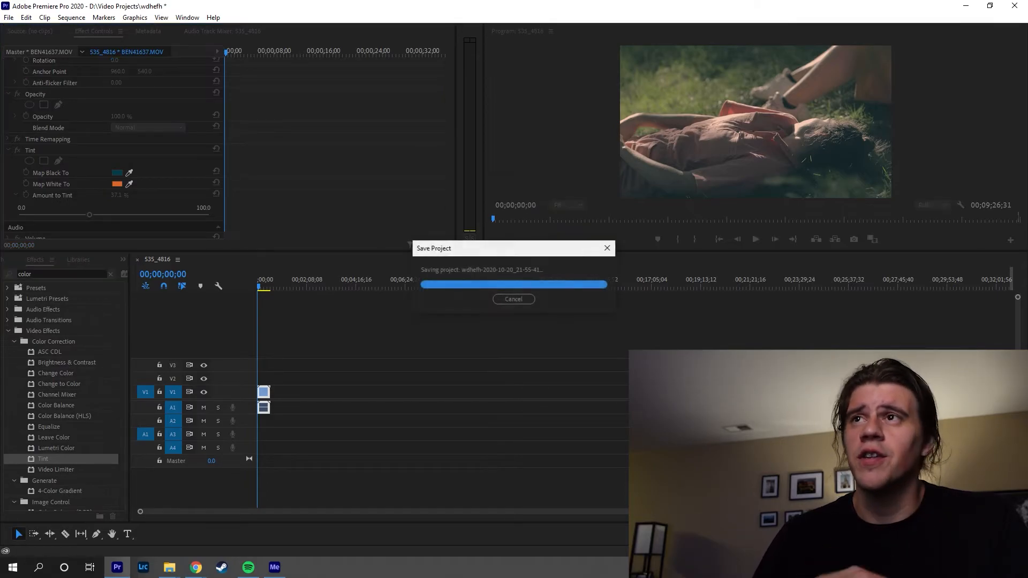